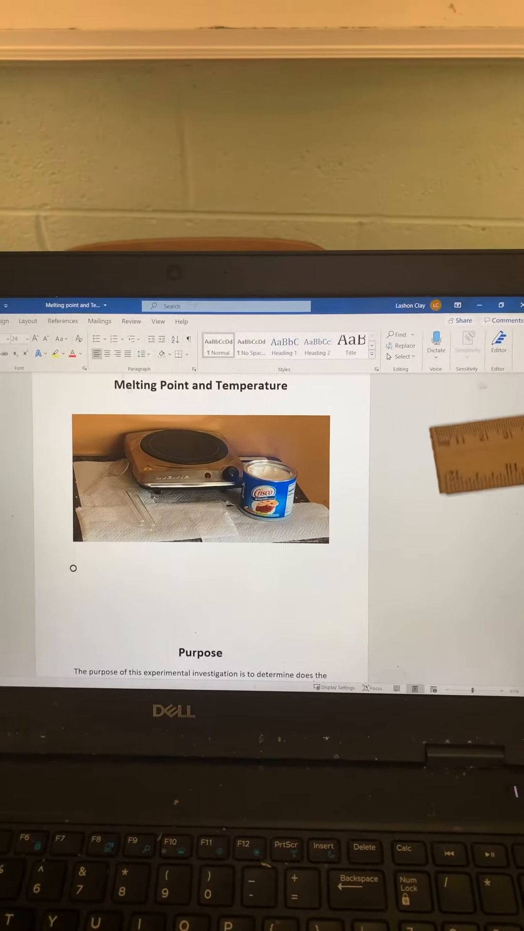
{"action": "scroll", "scroll_direction": "down", "scroll_amount": 3}
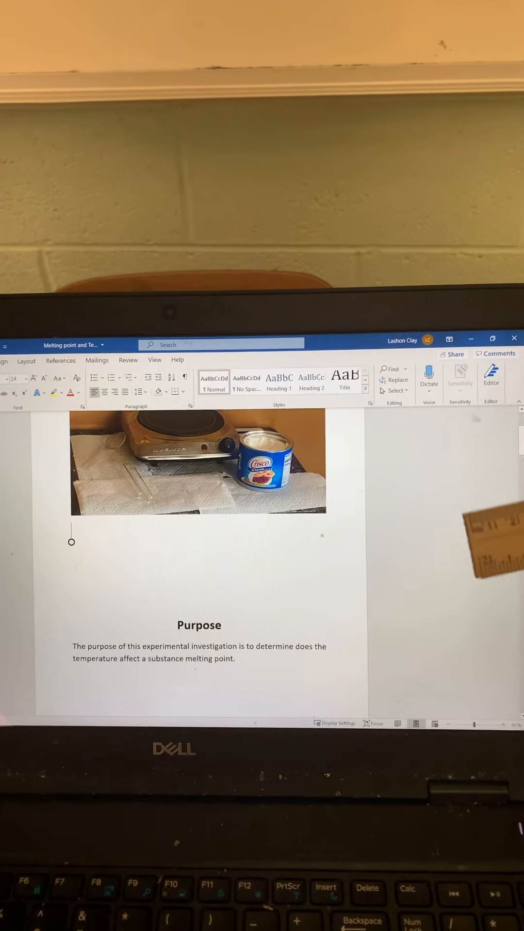
{"action": "scroll", "scroll_direction": "down", "scroll_amount": 3}
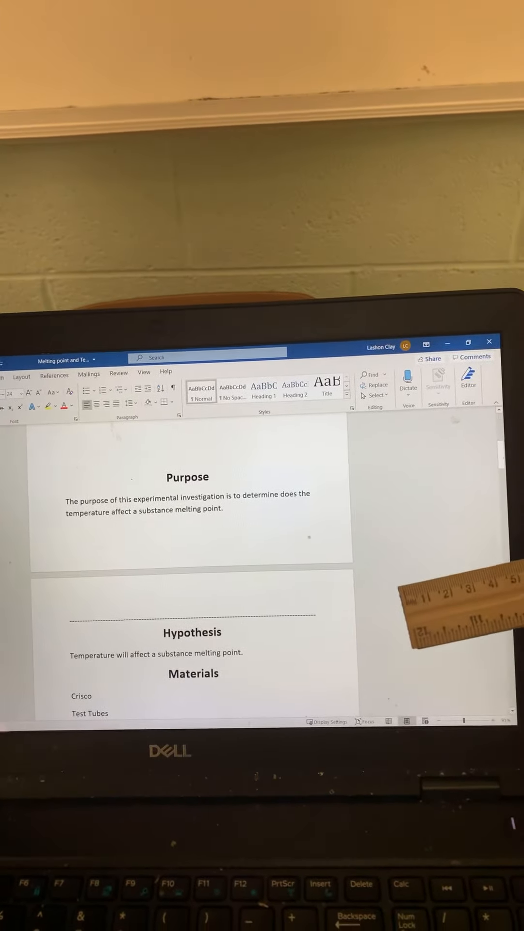
{"action": "scroll", "scroll_direction": "down", "scroll_amount": 3}
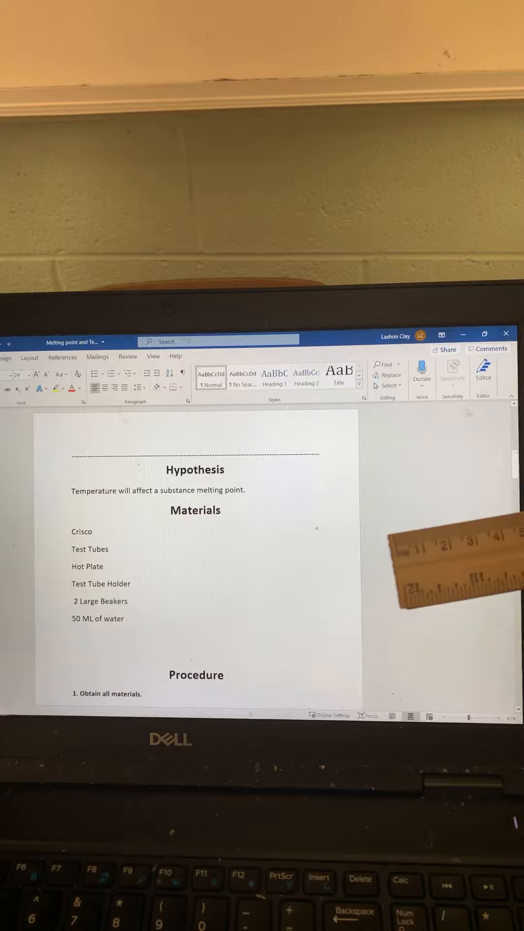
{"action": "scroll", "scroll_direction": "down", "scroll_amount": 3}
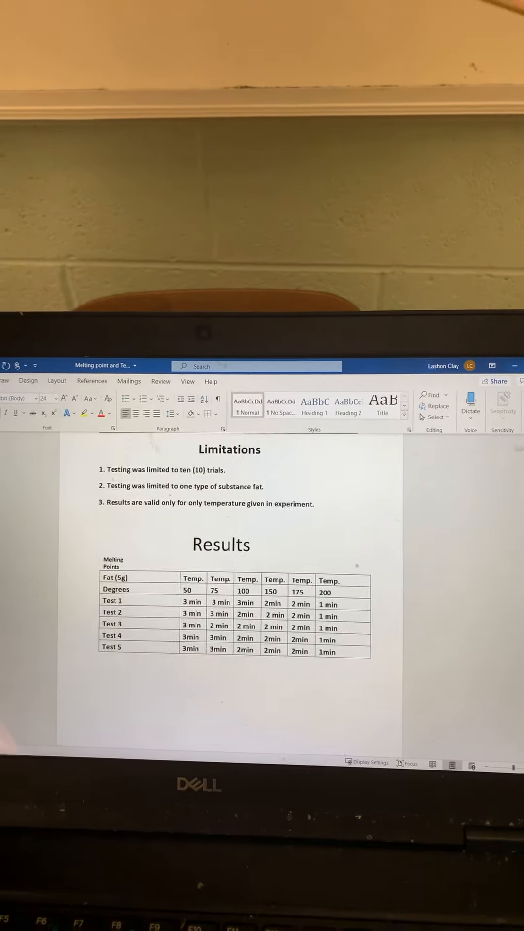
{"action": "scroll", "scroll_direction": "down", "scroll_amount": 3}
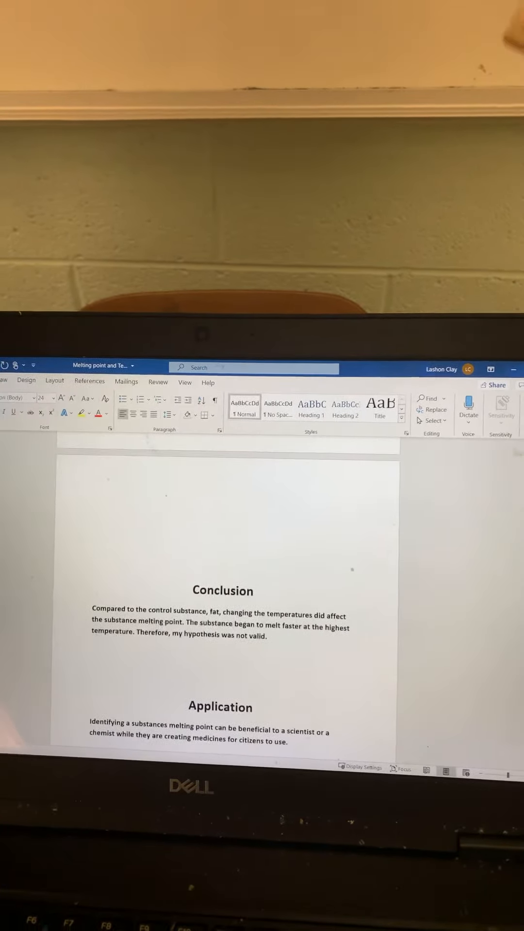